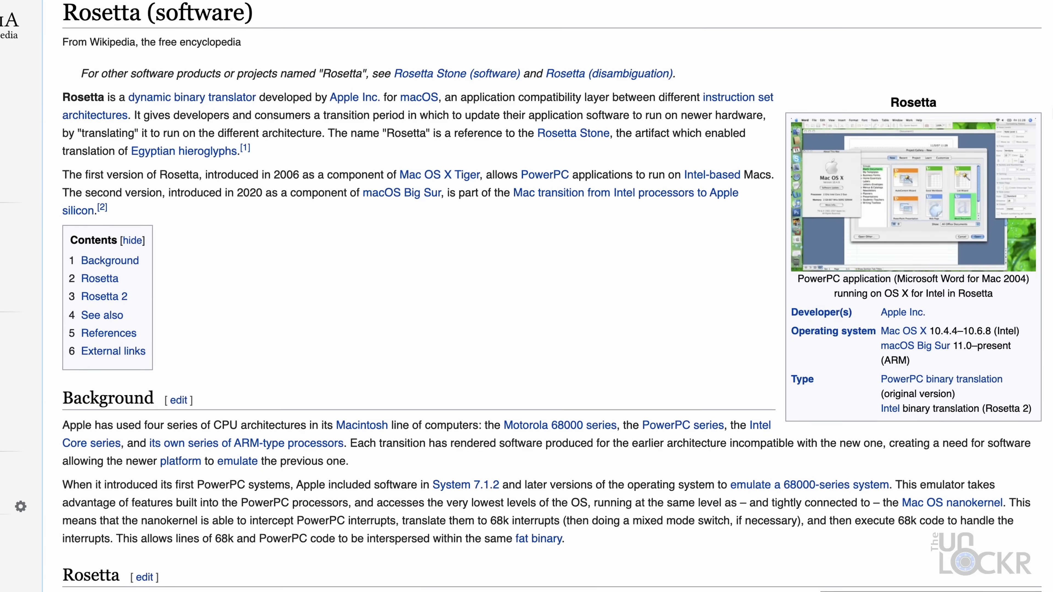
Scroll the Rosetta article down past Background to the Rosetta 2 section and References
scroll(down, 3)
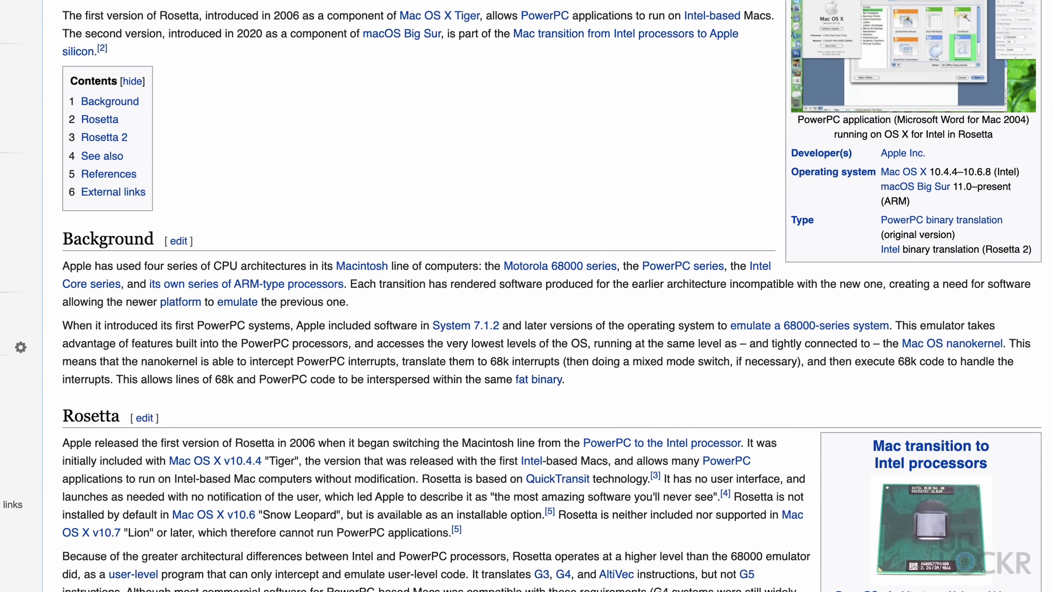
scroll(down, 3)
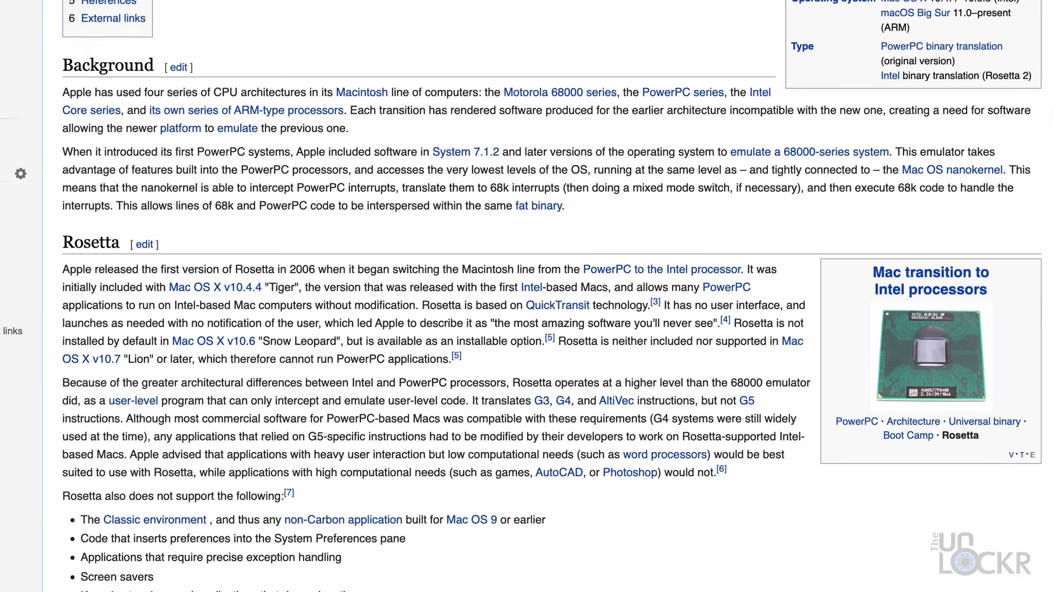
scroll(down, 3)
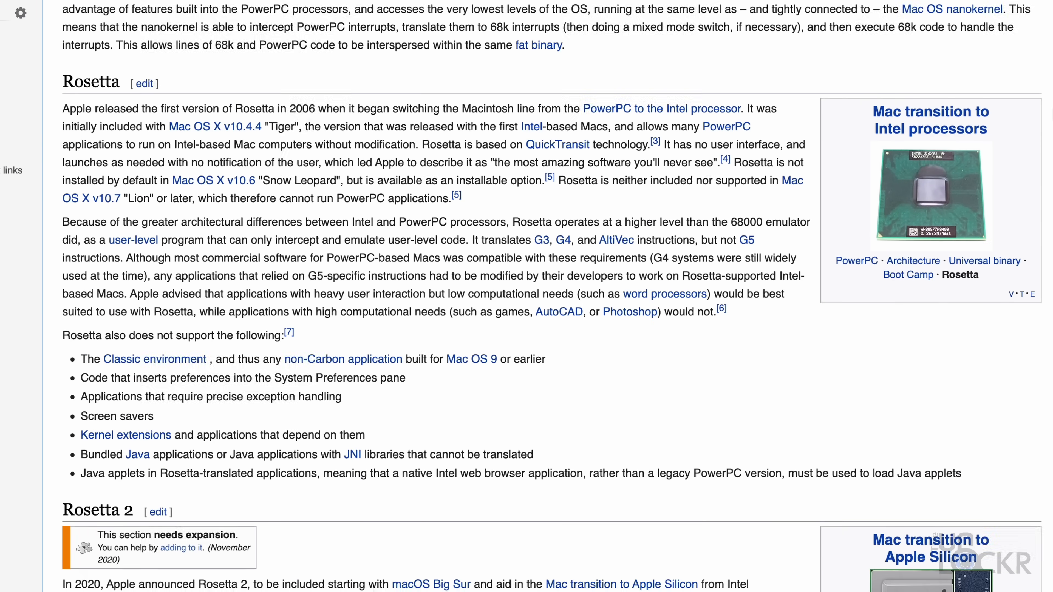
scroll(down, 3)
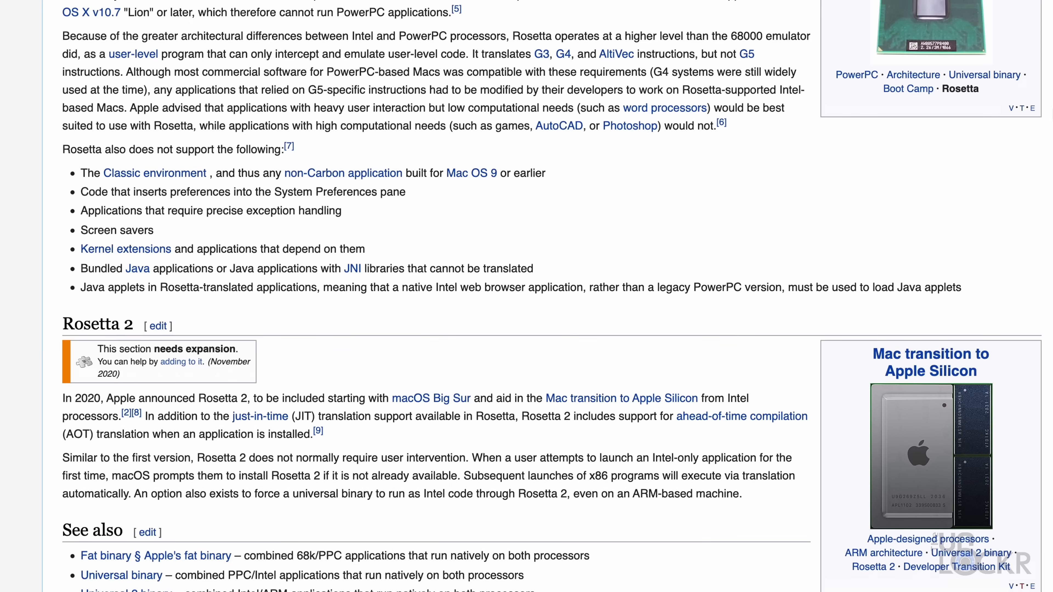
scroll(down, 3)
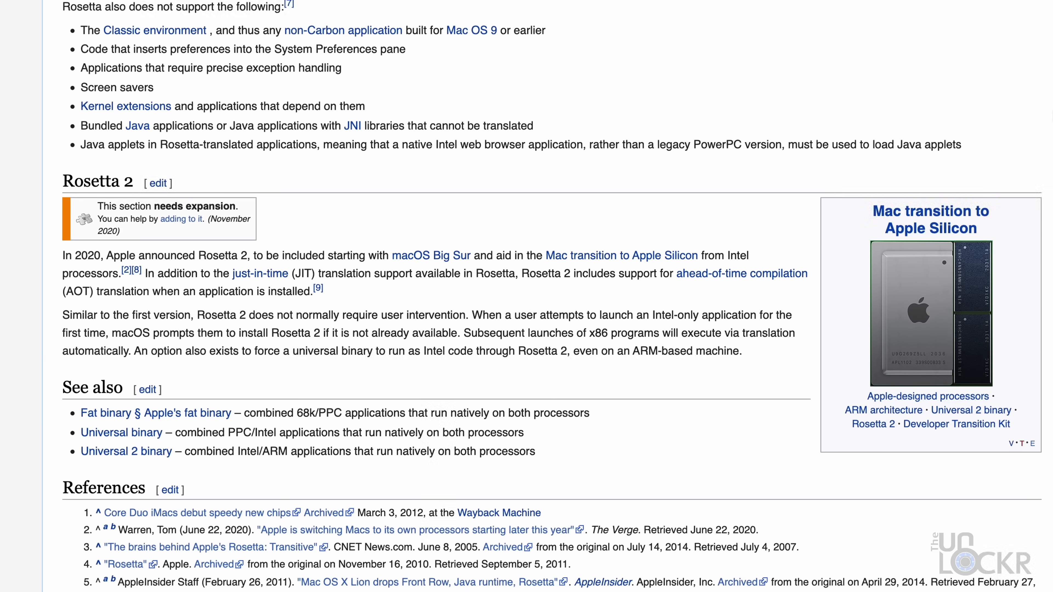
scroll(down, 3)
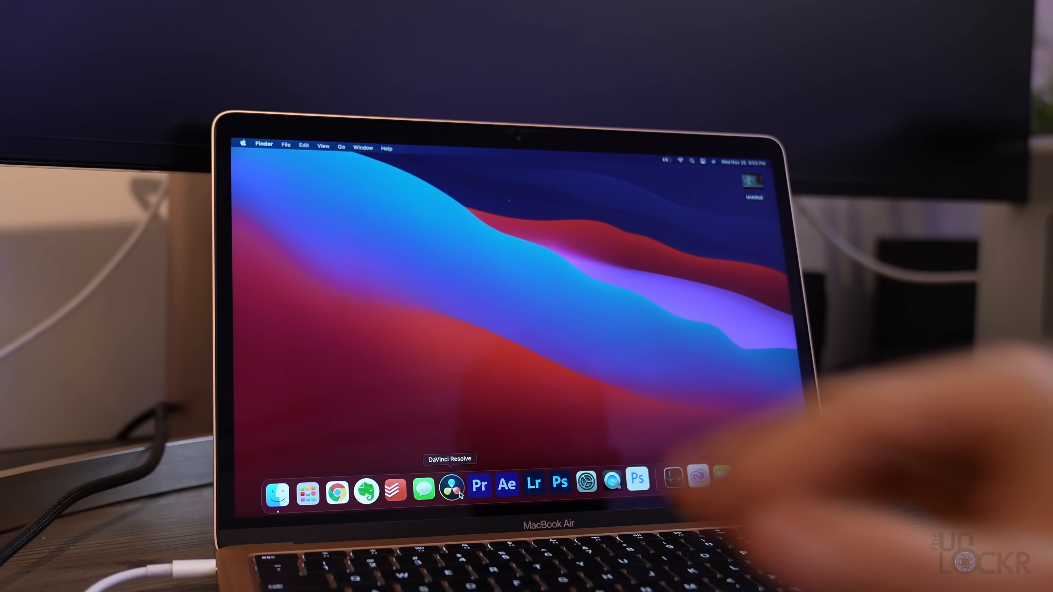
Launch DaVinci Resolve Studio 17 from the Dock and let its splash screen appear
click(452, 485)
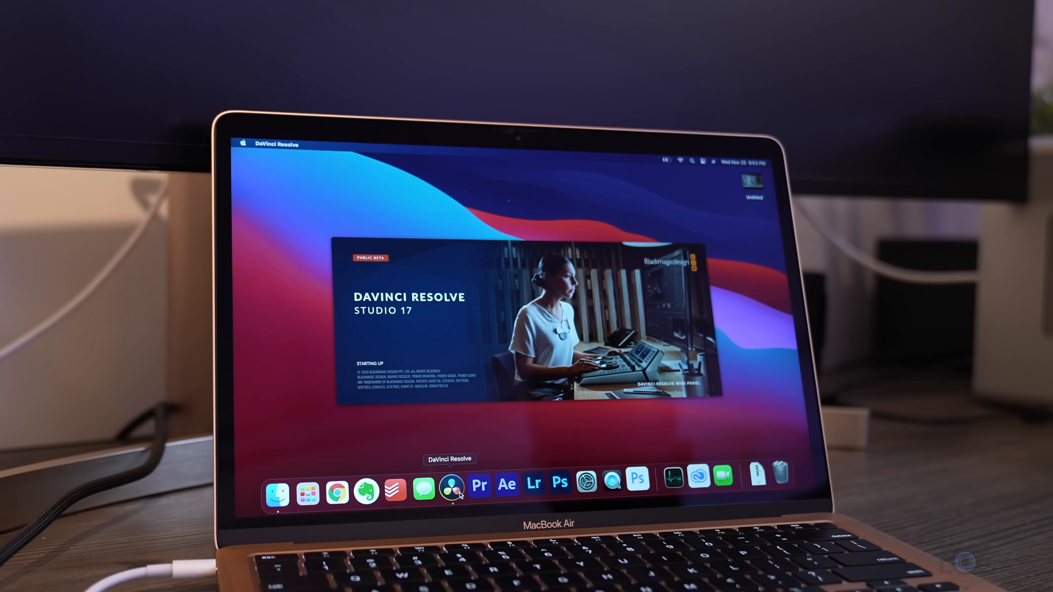